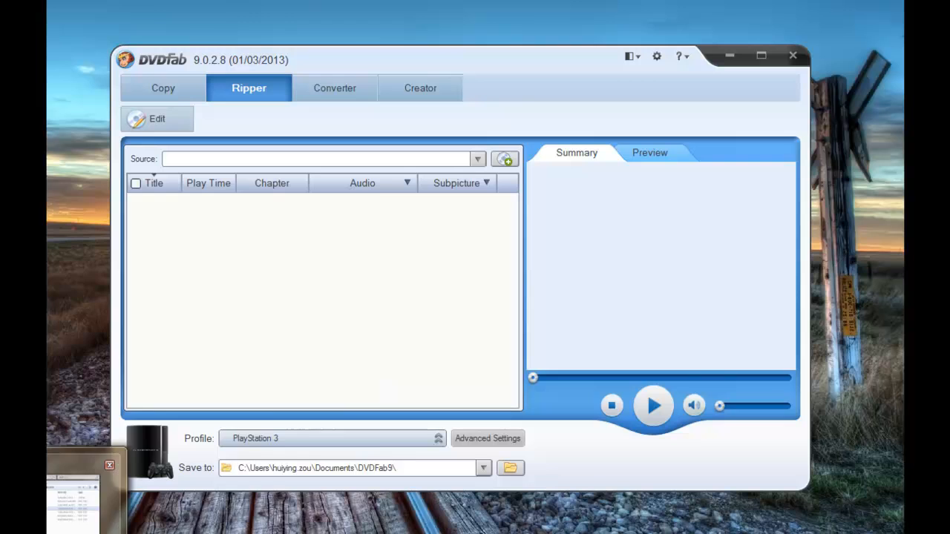
Load the A_Christmas_Story ISO from the DVD folder as the Ripper source and minimize Explorer
click(505, 159)
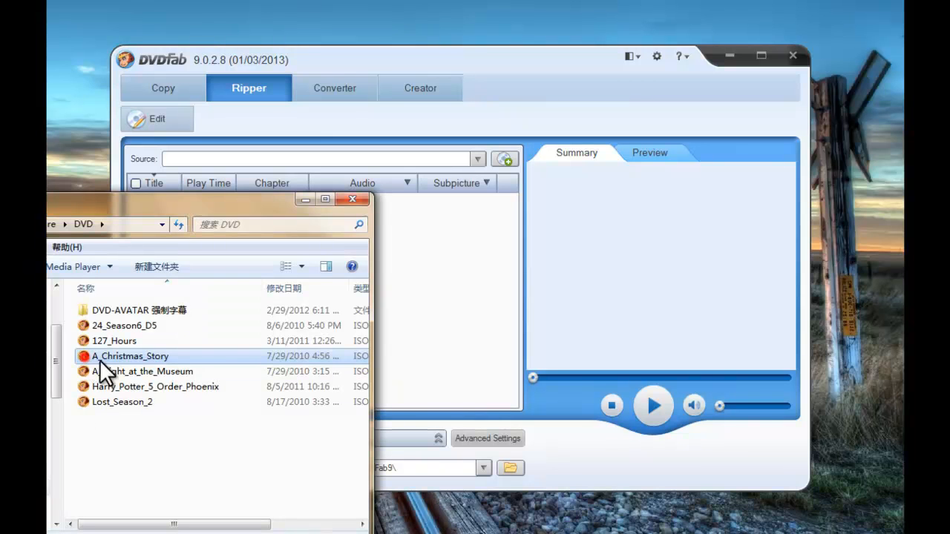
double_click(131, 357)
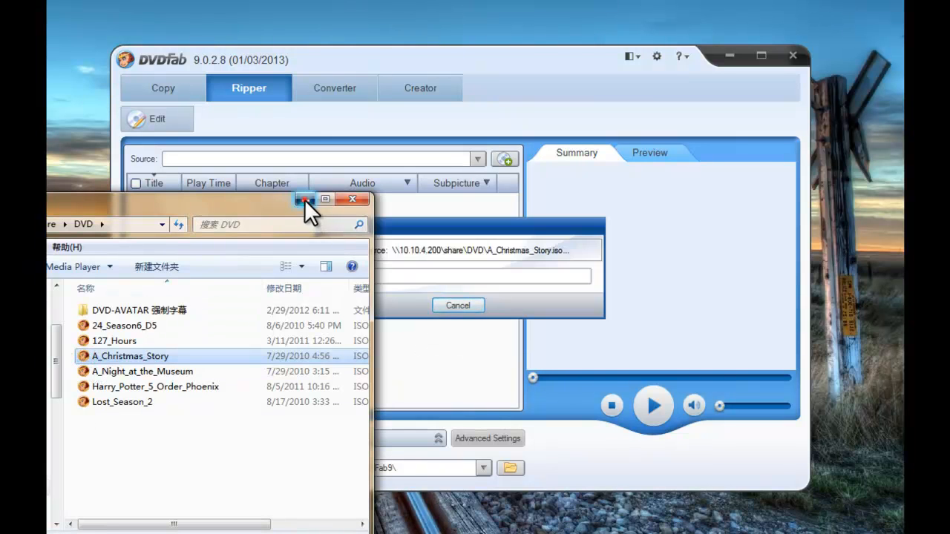
click(303, 199)
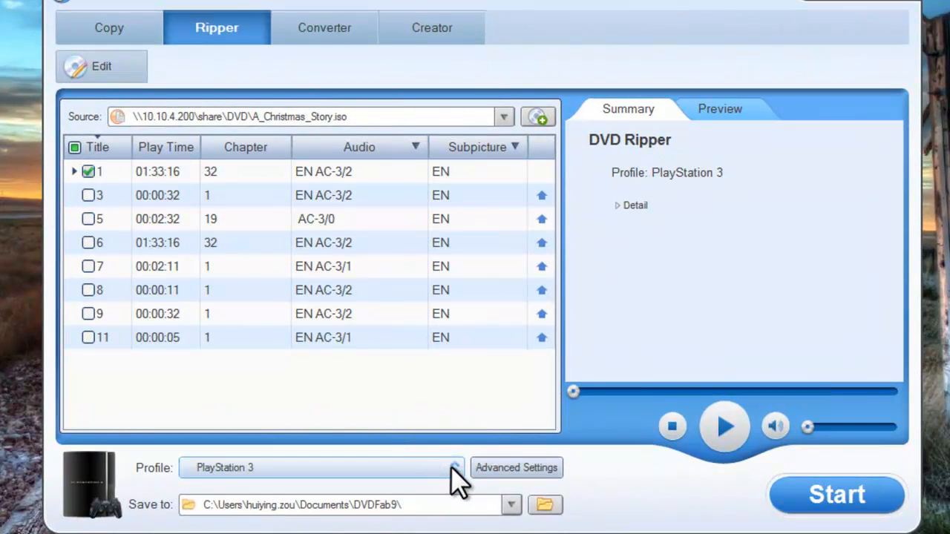
Browse Device profiles past Nokia to Microsoft and pick the Xbox 360 WMV profile xbox360.wmv.wma10
click(451, 469)
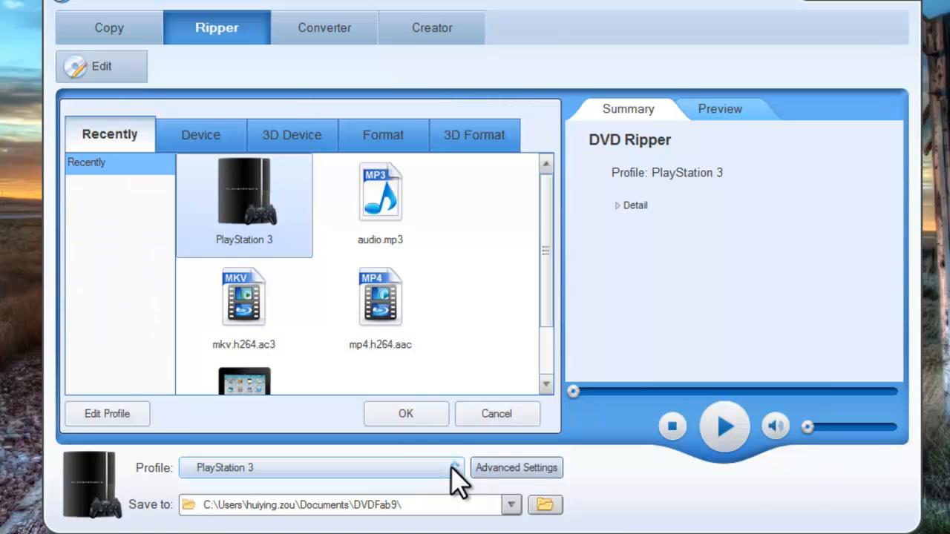
click(200, 133)
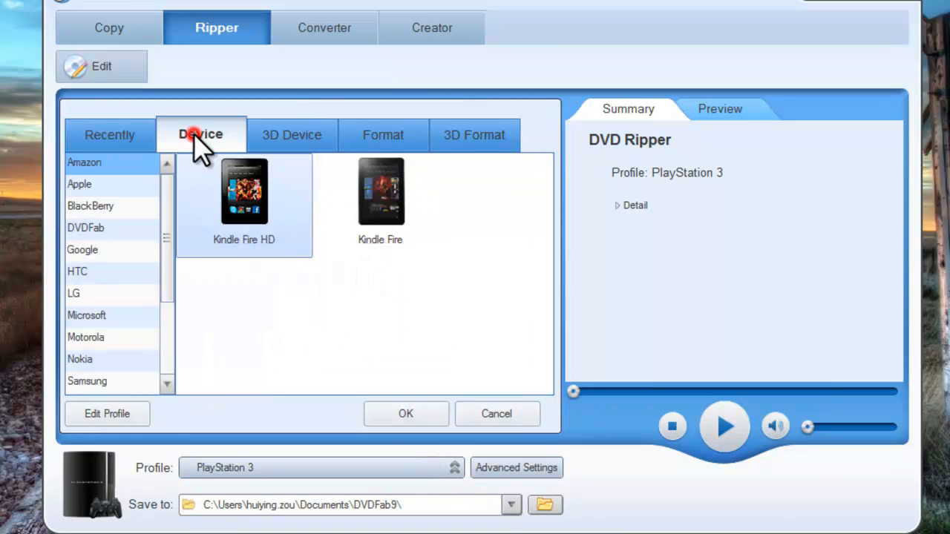
click(80, 359)
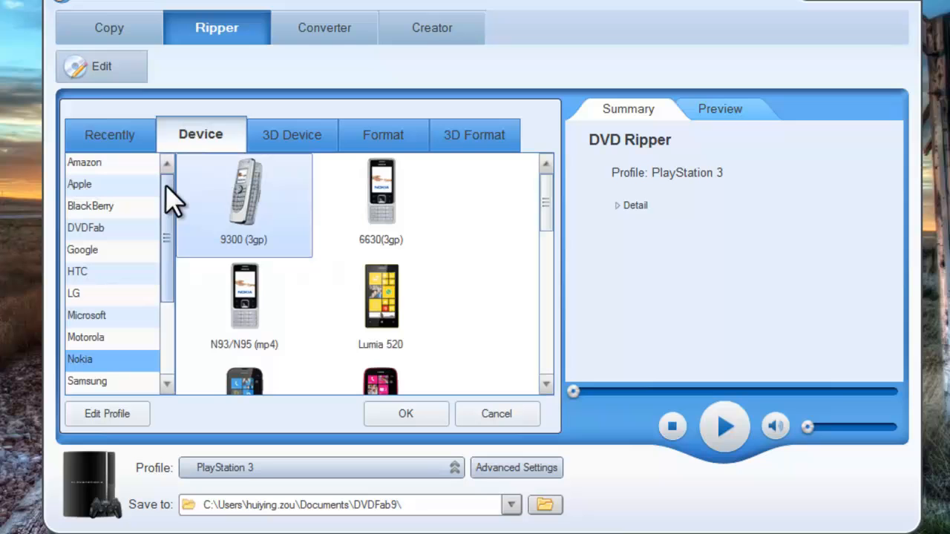
scroll(down, 3)
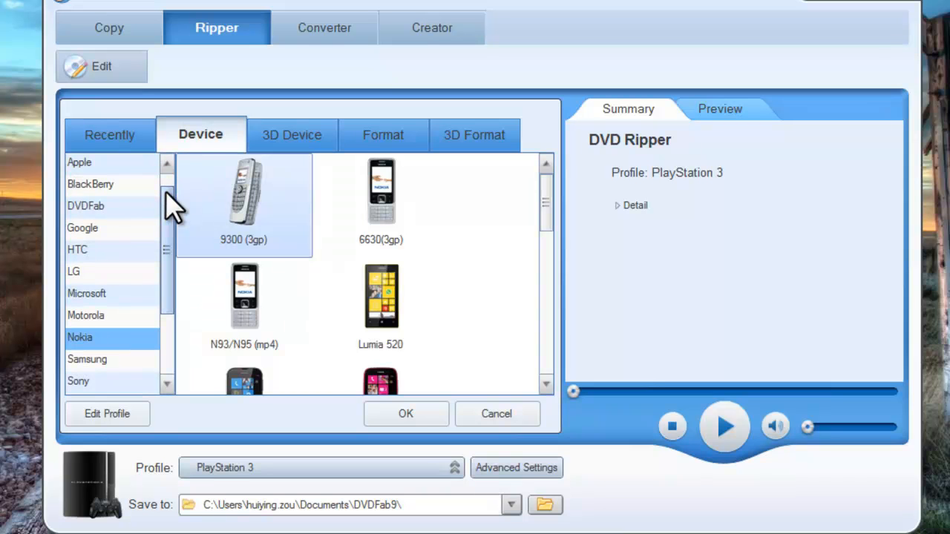
mouse_move(132, 277)
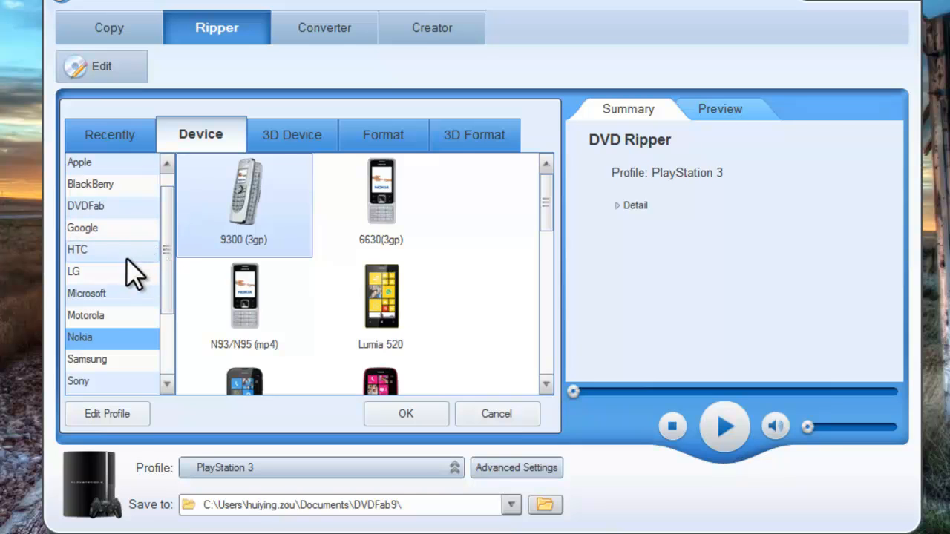
click(86, 294)
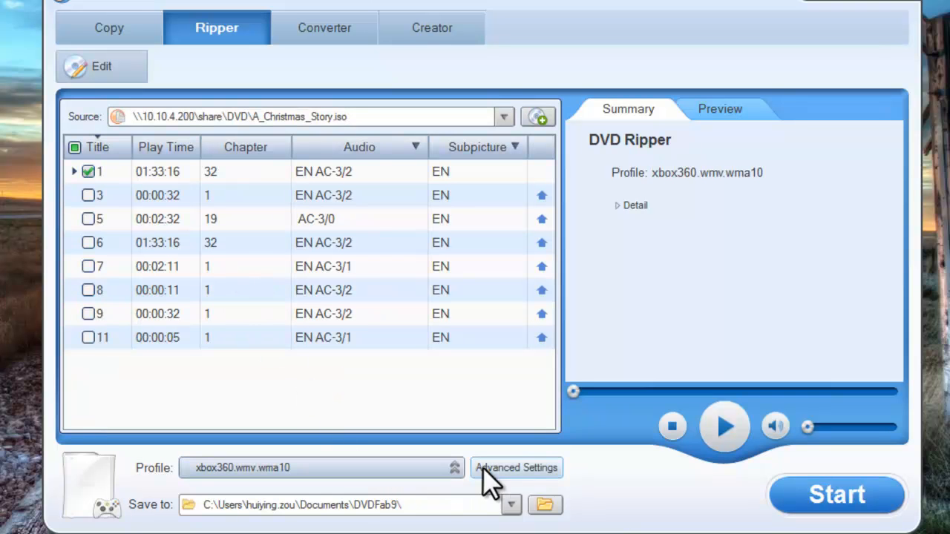
Review the profile's video codec choices (wmv9, 720x404) in Advanced Settings and move to Audio
click(517, 468)
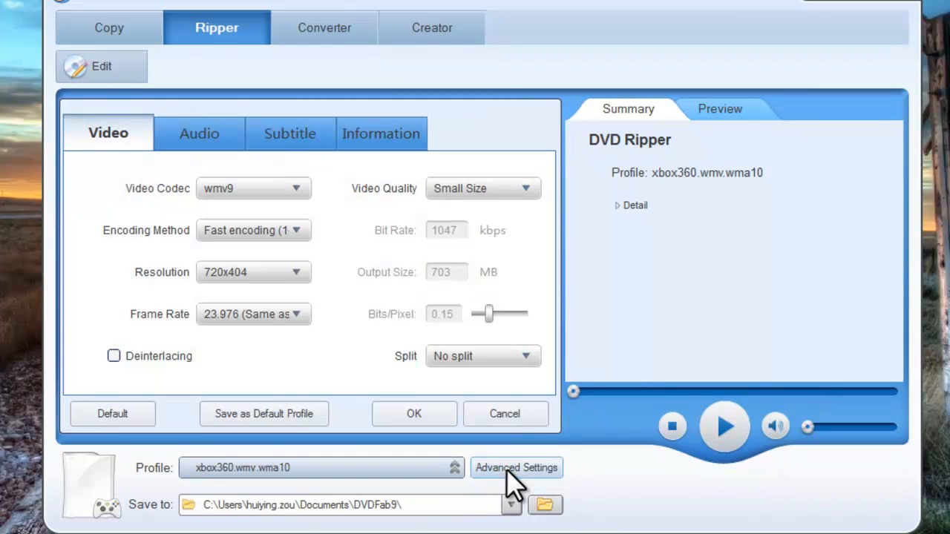
mouse_move(260, 208)
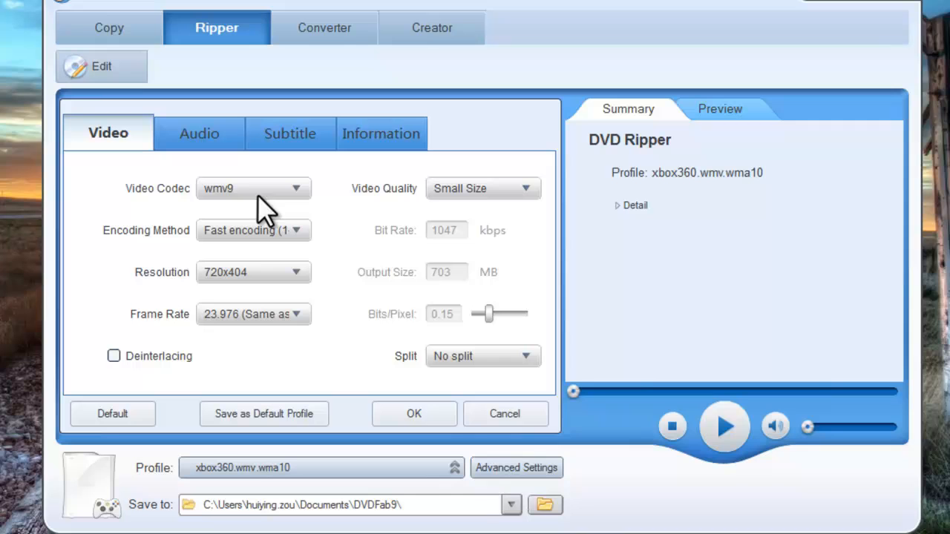
click(294, 187)
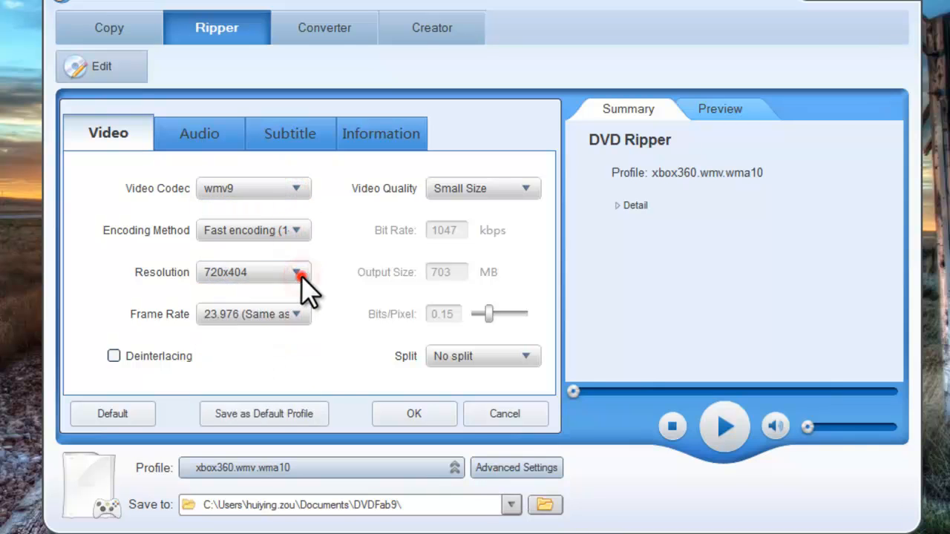
mouse_move(527, 205)
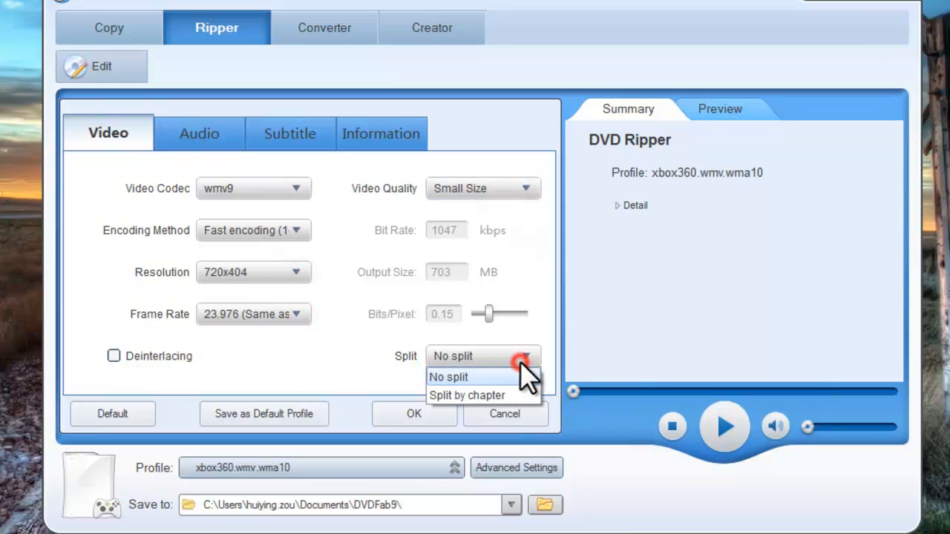
click(199, 134)
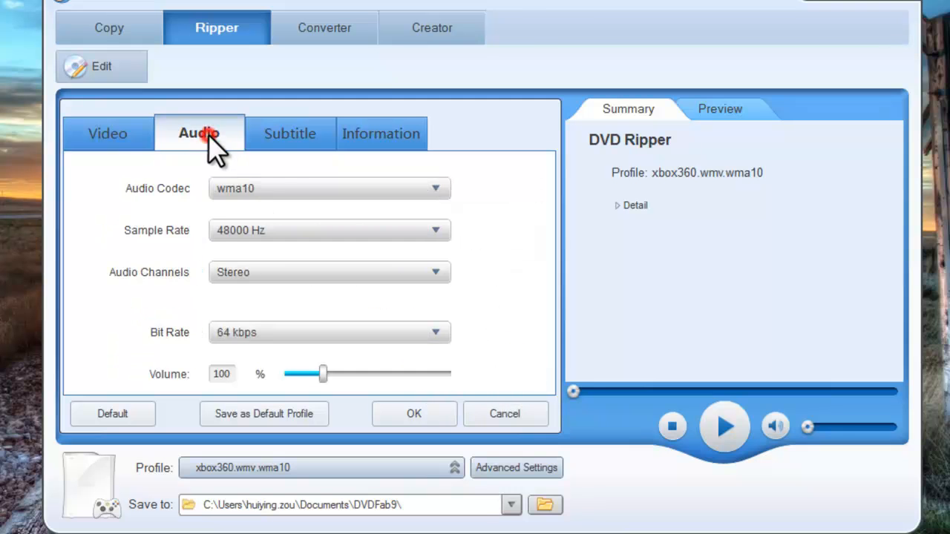
Look over the Audio and Information pages and accept the advanced encoding settings
click(435, 230)
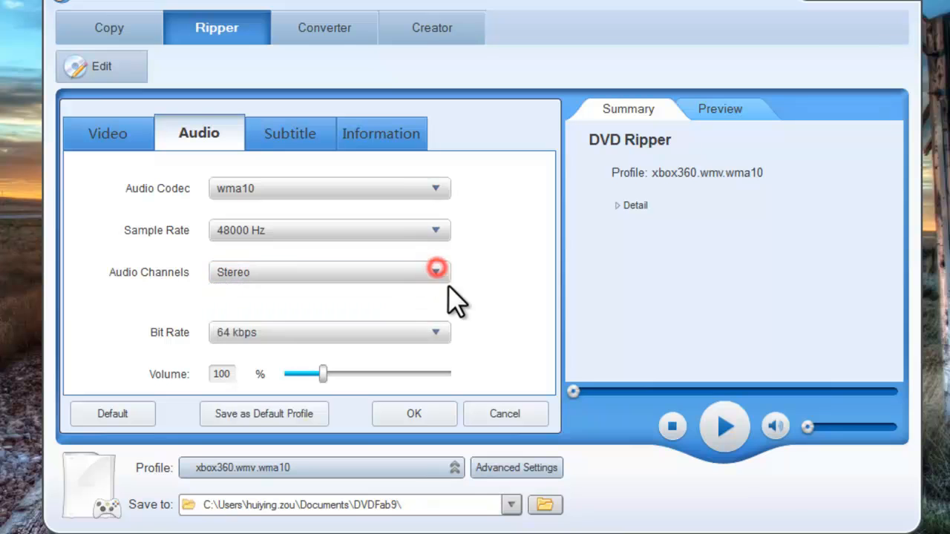
mouse_move(319, 201)
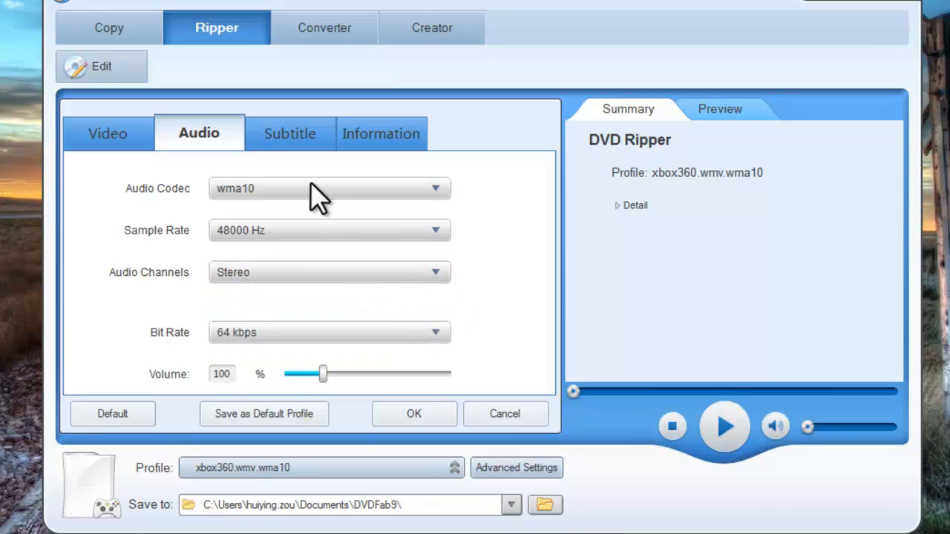
click(381, 134)
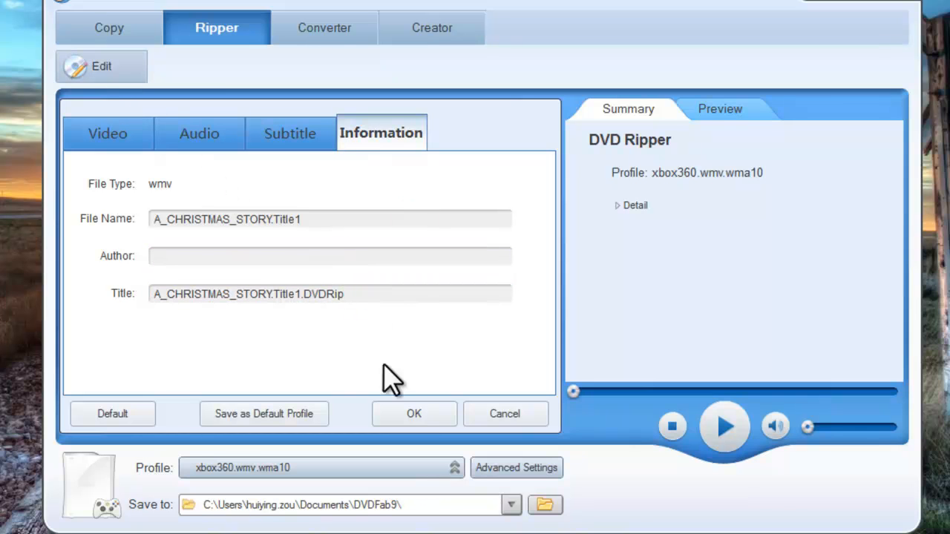
click(413, 414)
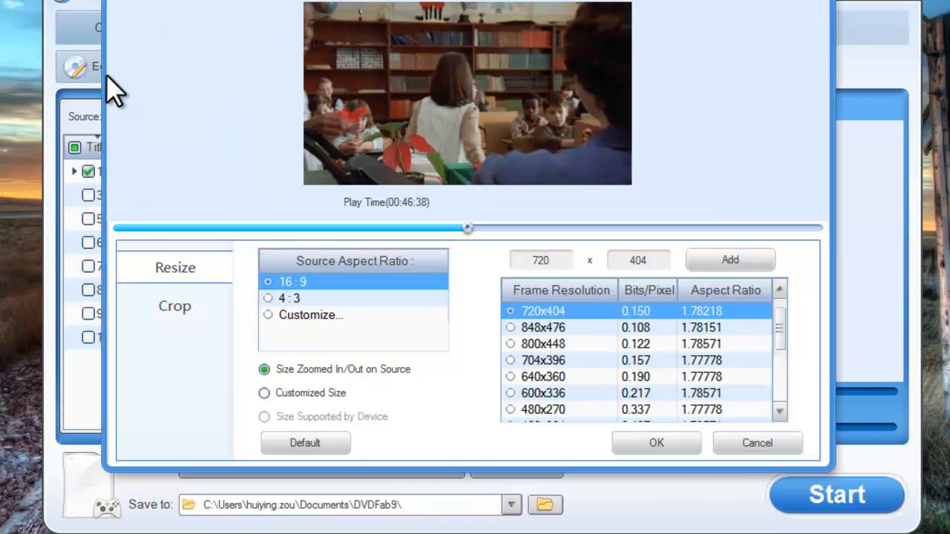
Try the aspect ratio options, set Crop to Automatic after trying Customized, and apply the video settings
click(267, 298)
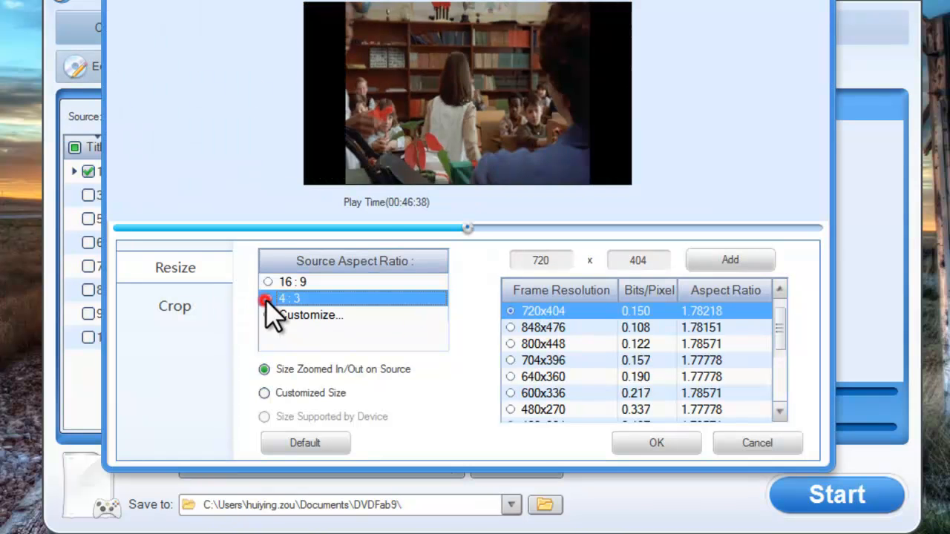
click(267, 283)
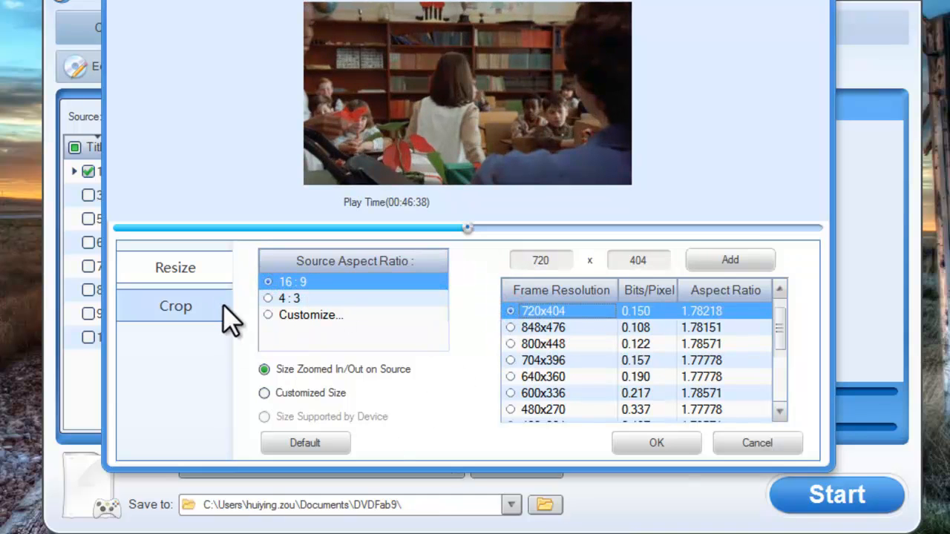
click(176, 306)
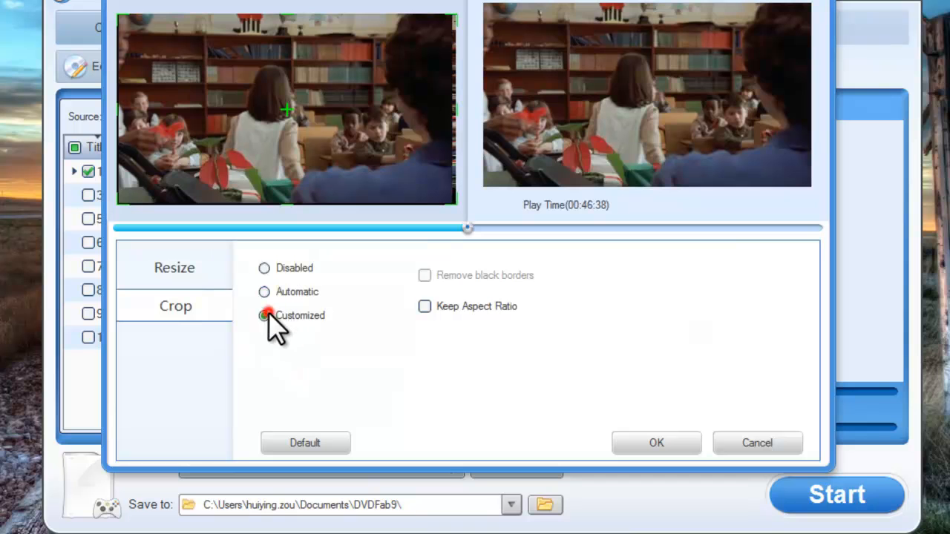
click(265, 314)
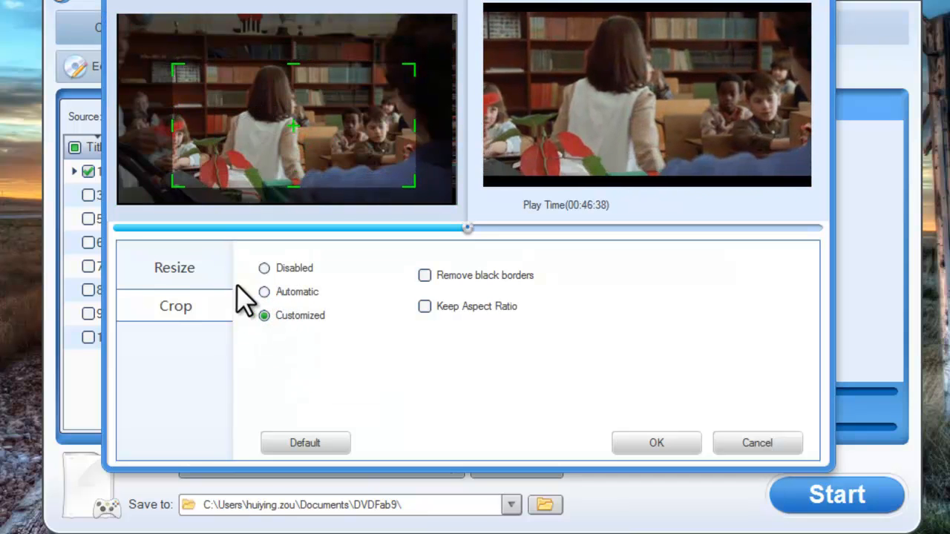
click(264, 291)
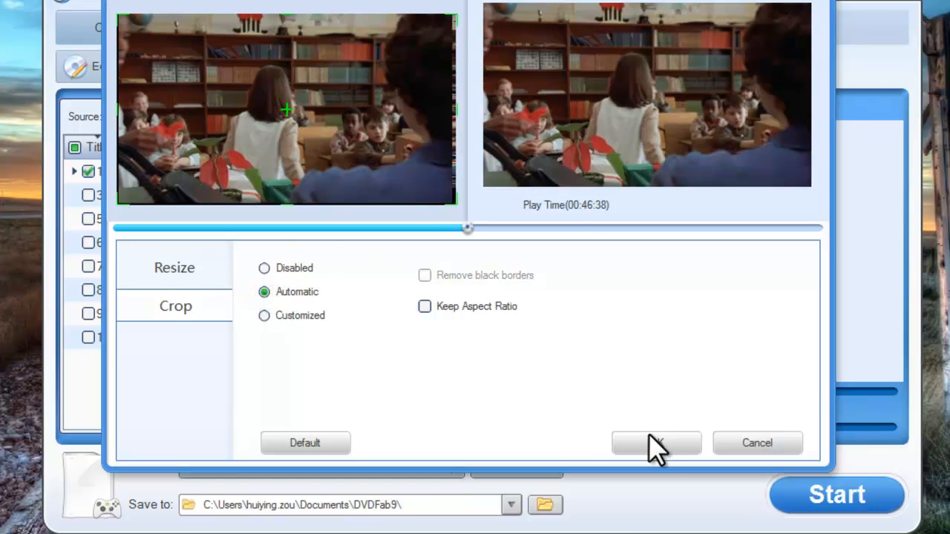
click(656, 443)
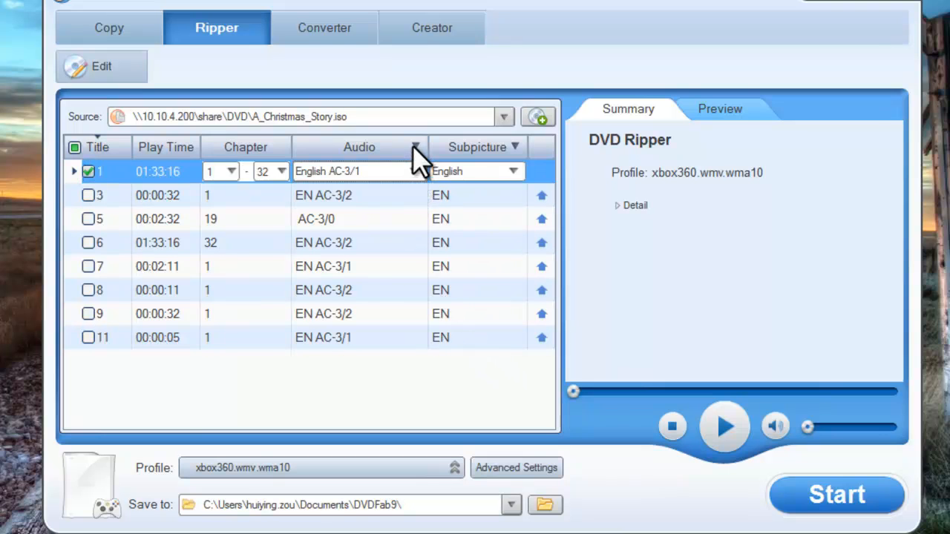
click(419, 147)
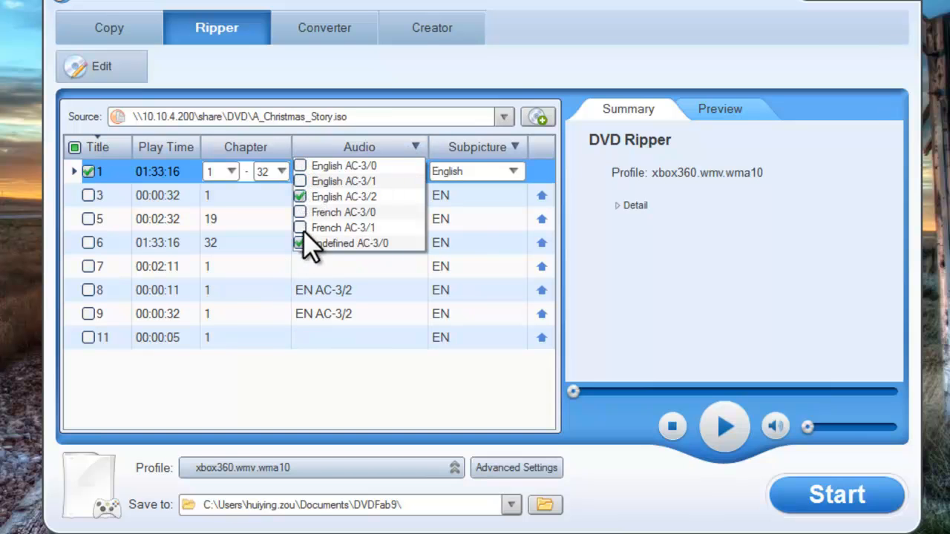
click(300, 243)
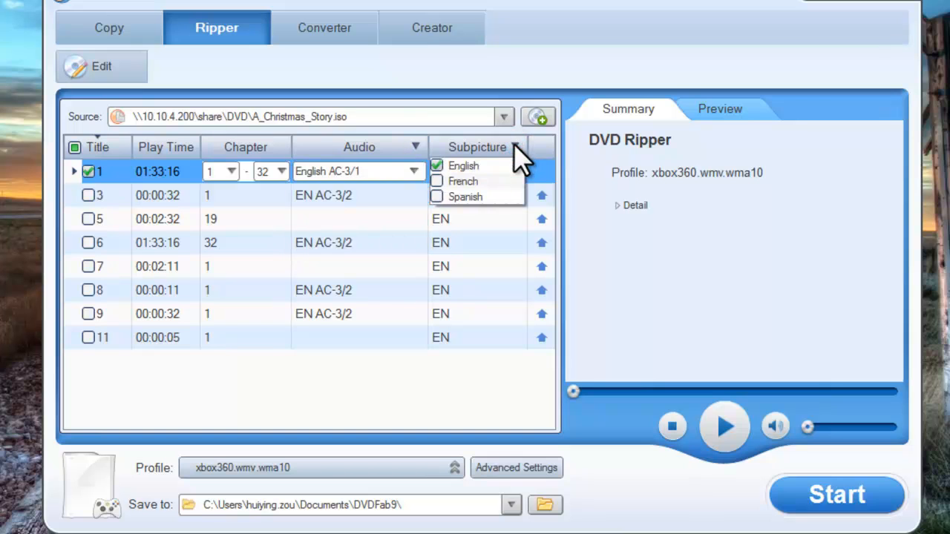
click(437, 167)
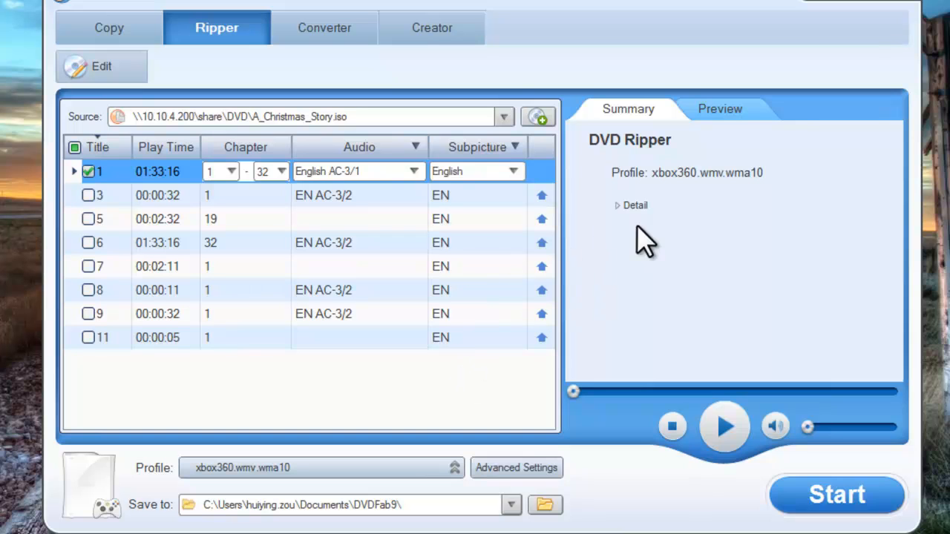
Play the preview of the main A Christmas Story title until the MGM opening credits show
click(719, 108)
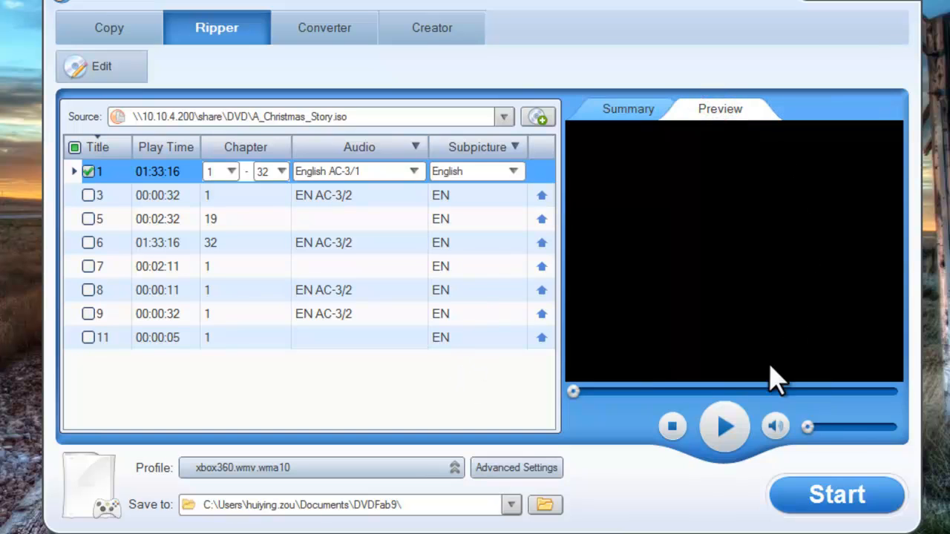
click(721, 428)
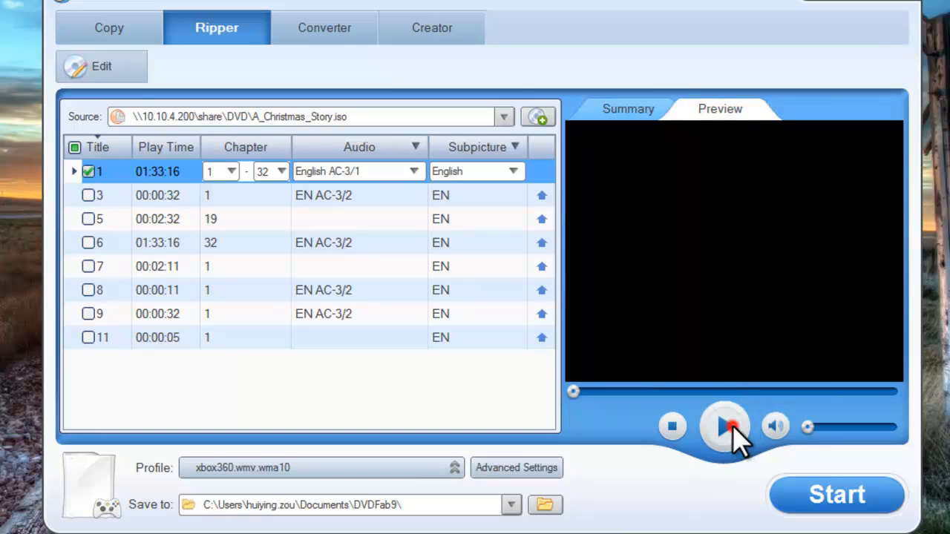
click(721, 428)
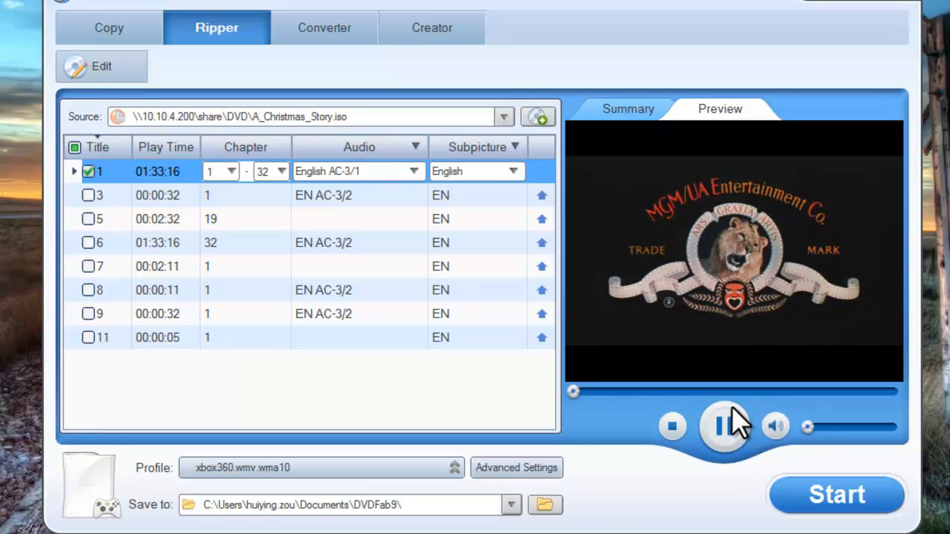
click(722, 426)
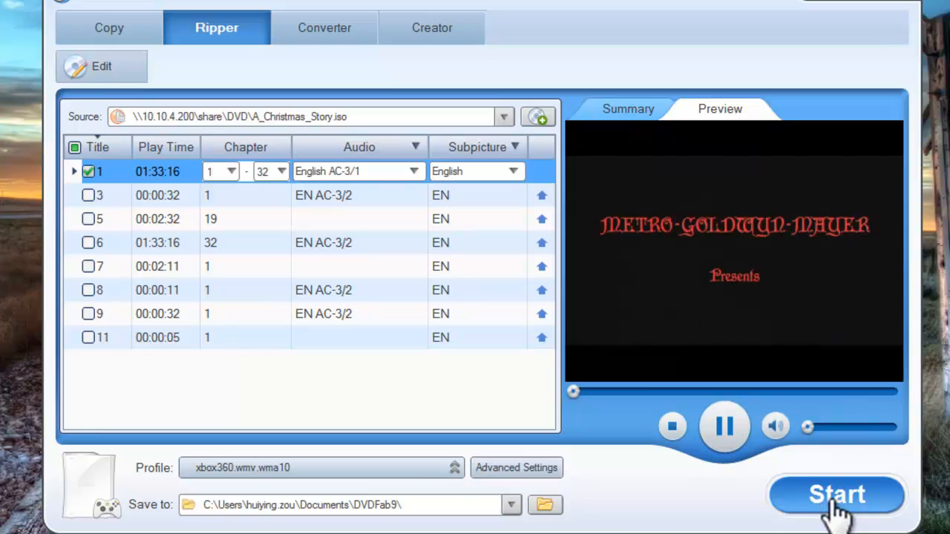
Start ripping the checked title to xbox360.wmv.wma10 and watch it convert in Preview
click(838, 496)
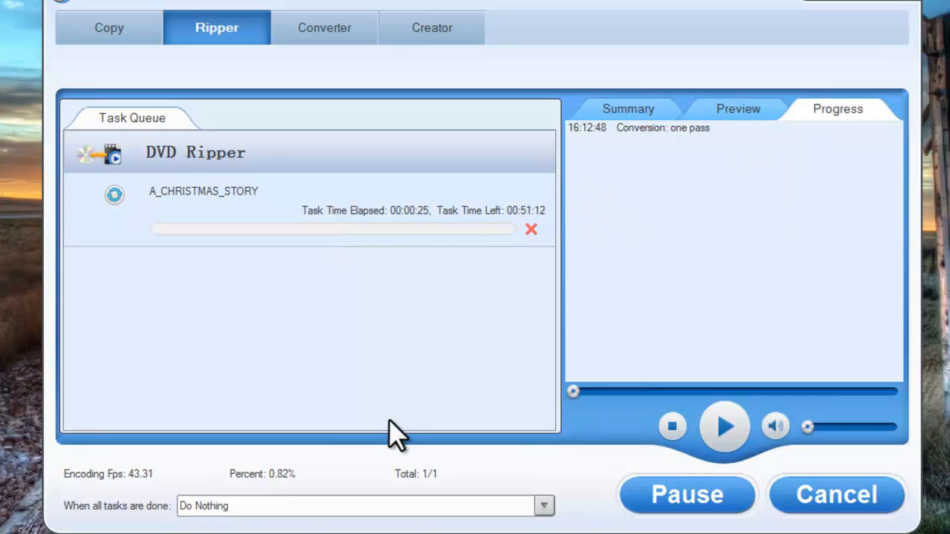
mouse_move(157, 481)
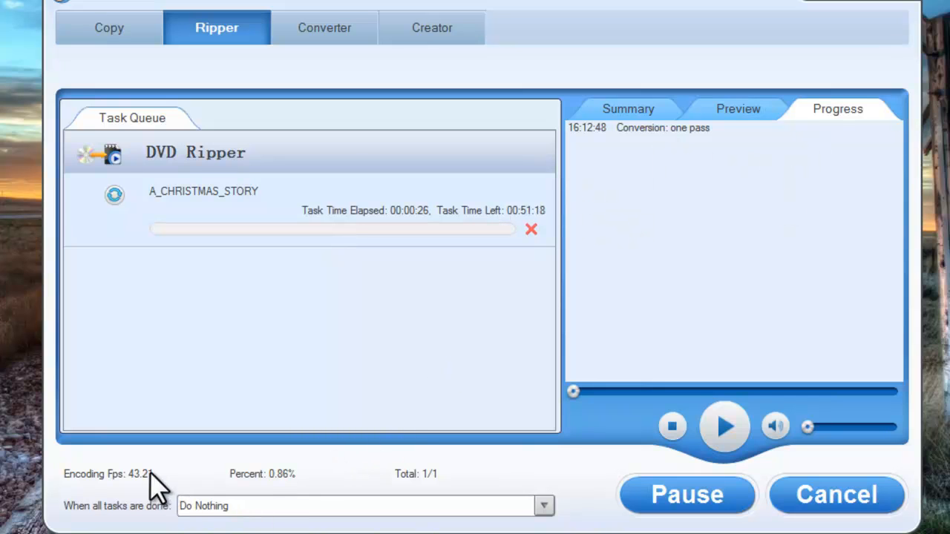
mouse_move(315, 490)
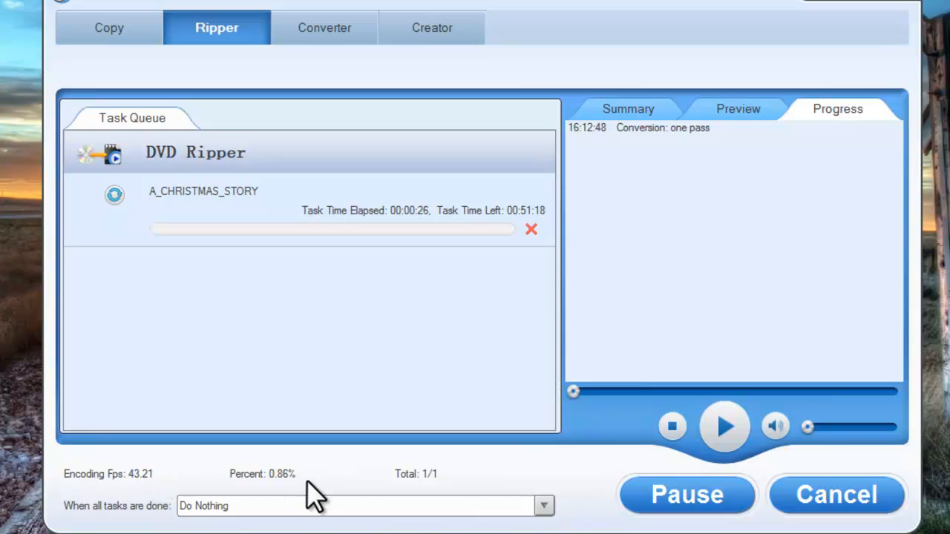
mouse_move(711, 177)
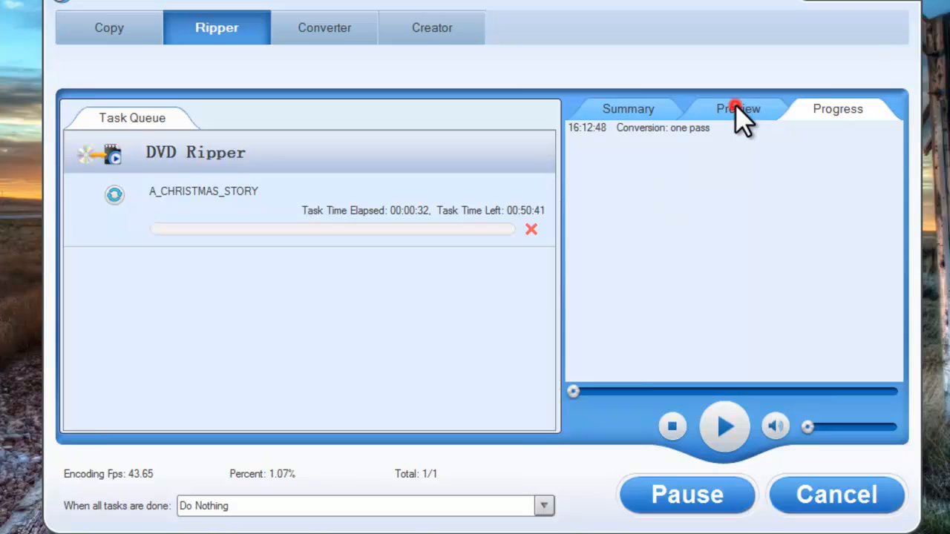
click(736, 108)
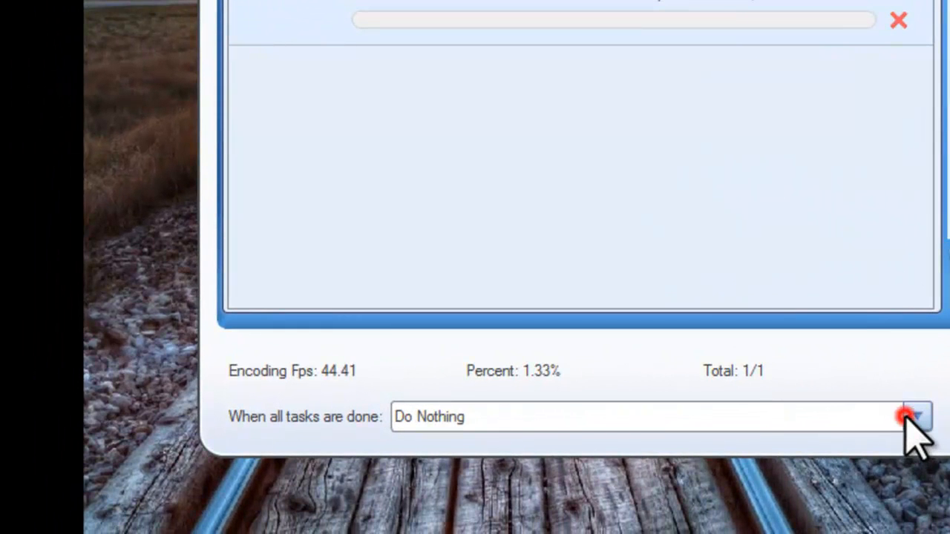
Set 'When all tasks are done' to Exit Program
click(907, 431)
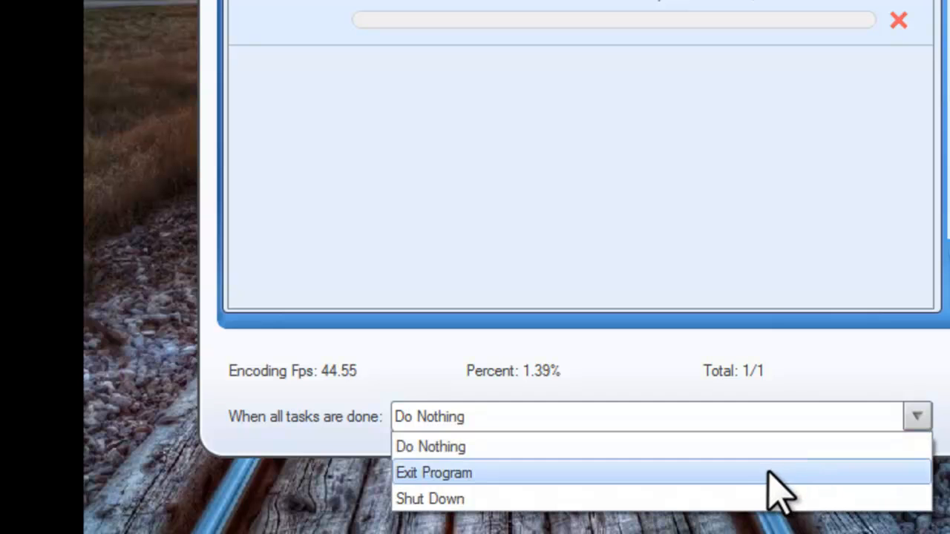
mouse_move(754, 490)
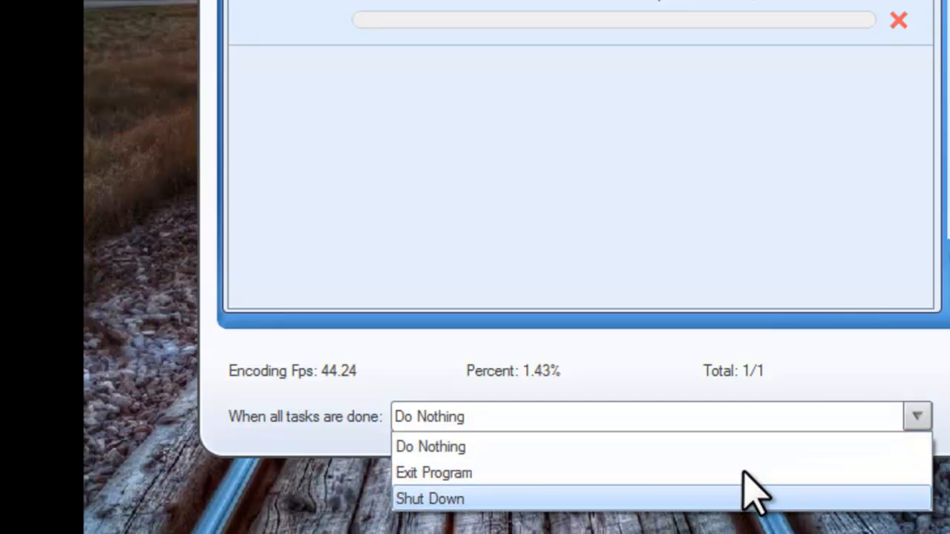
click(433, 472)
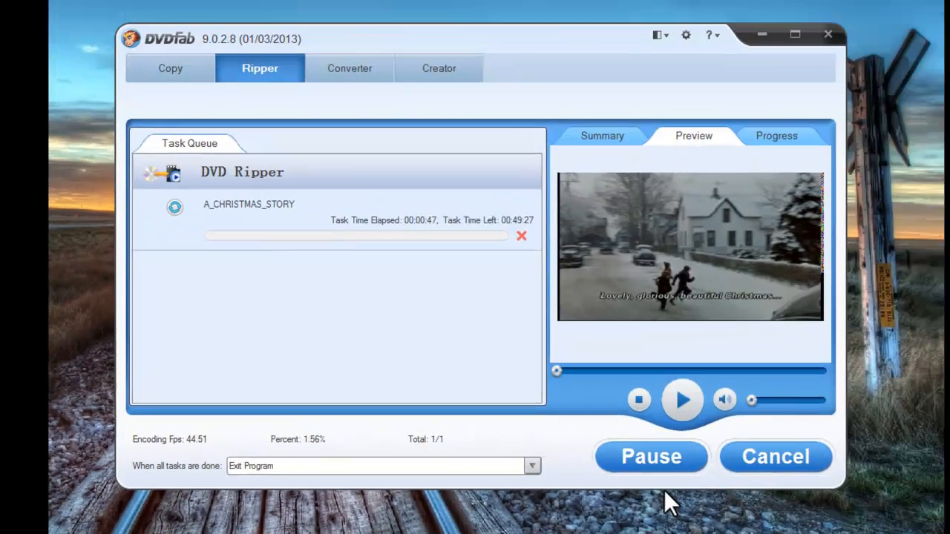